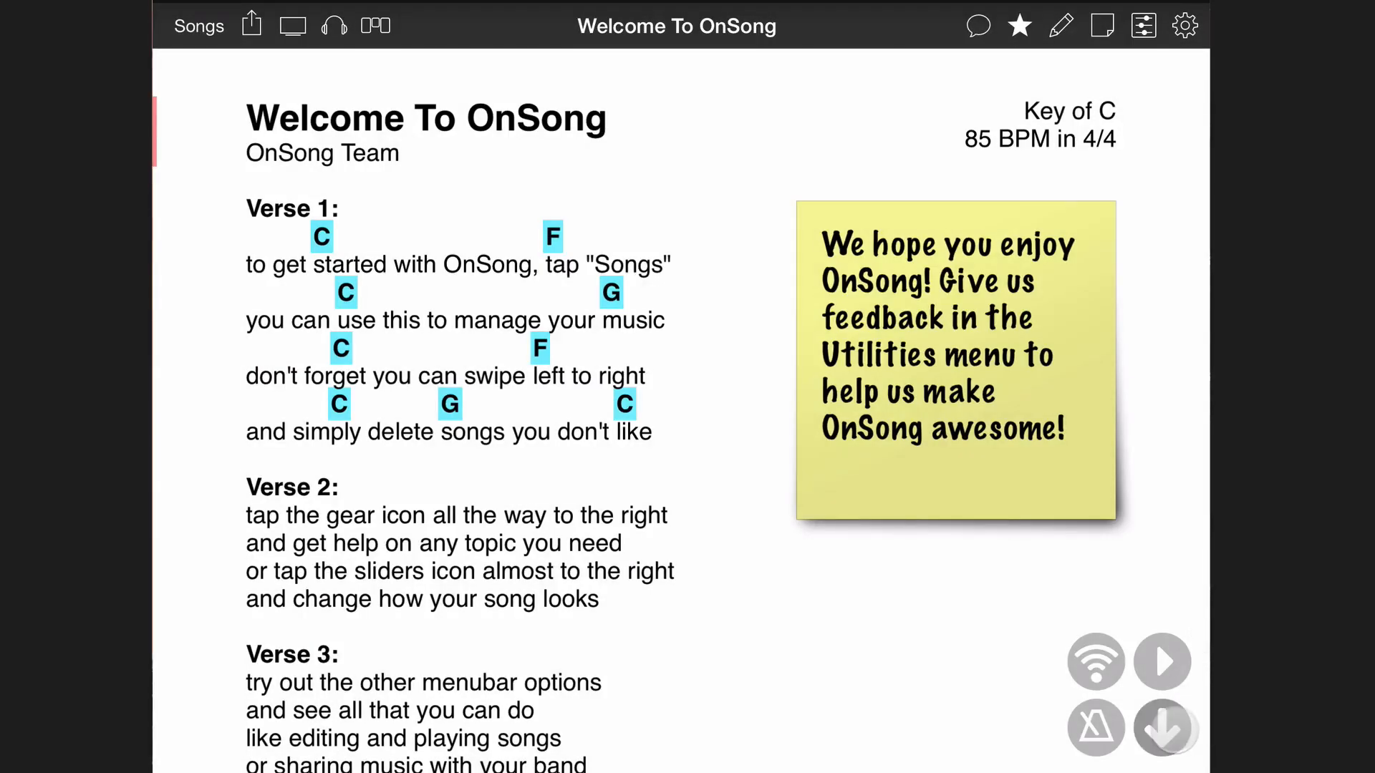
# Bring up the 00:34 auto-scroll duration and slide the Change Duration pad to adjust it.
pyautogui.click(1165, 728)
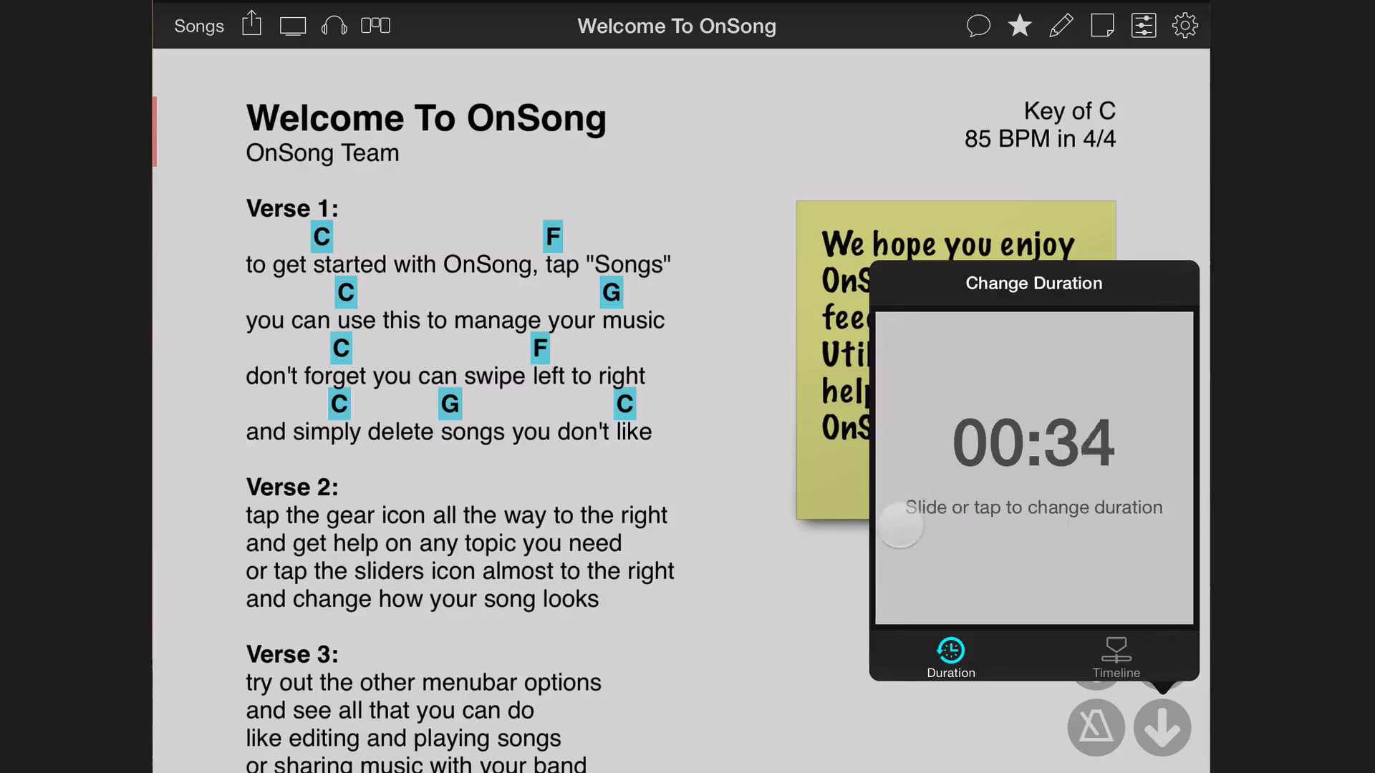
pyautogui.moveTo(898, 524); pyautogui.dragTo(1152, 460)
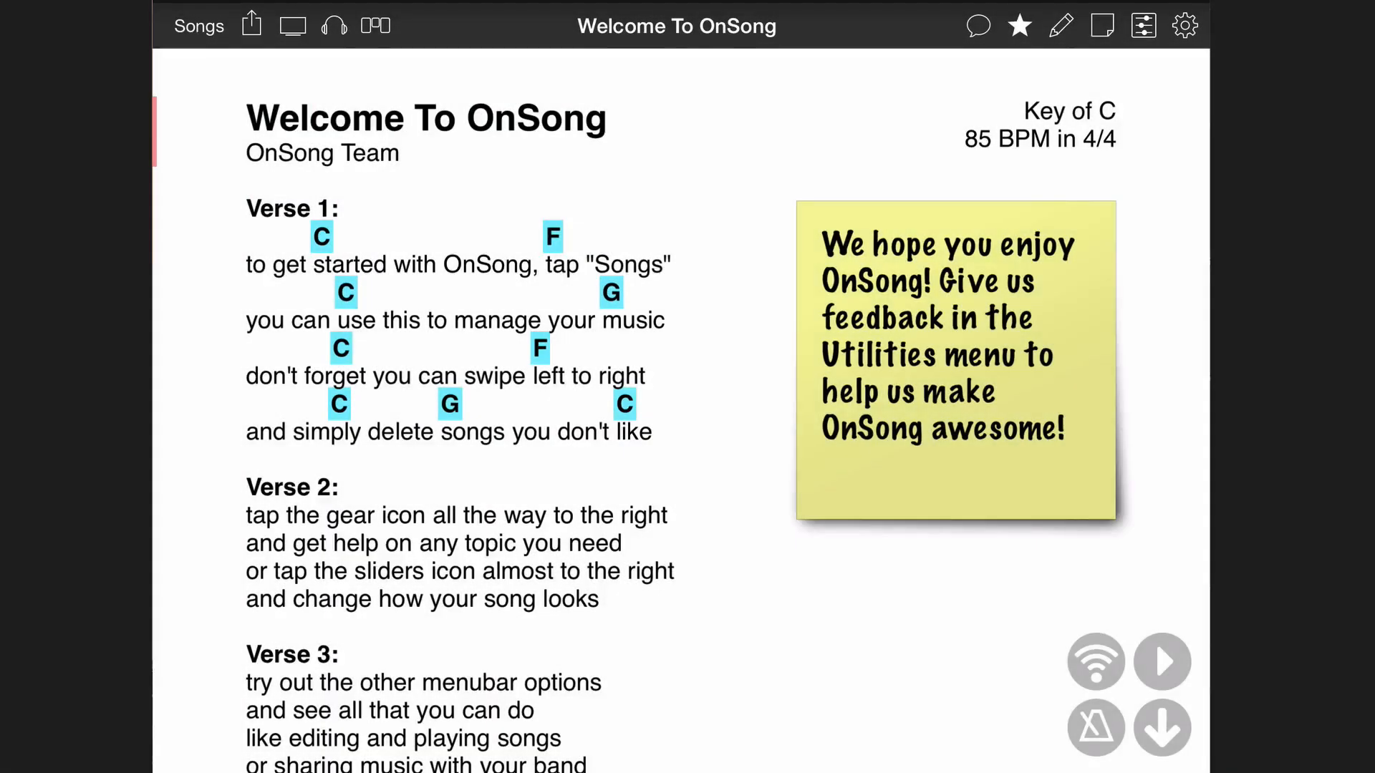
# Drag the Song Duration slider in Song Playback to 06:40.
pyautogui.click(334, 26)
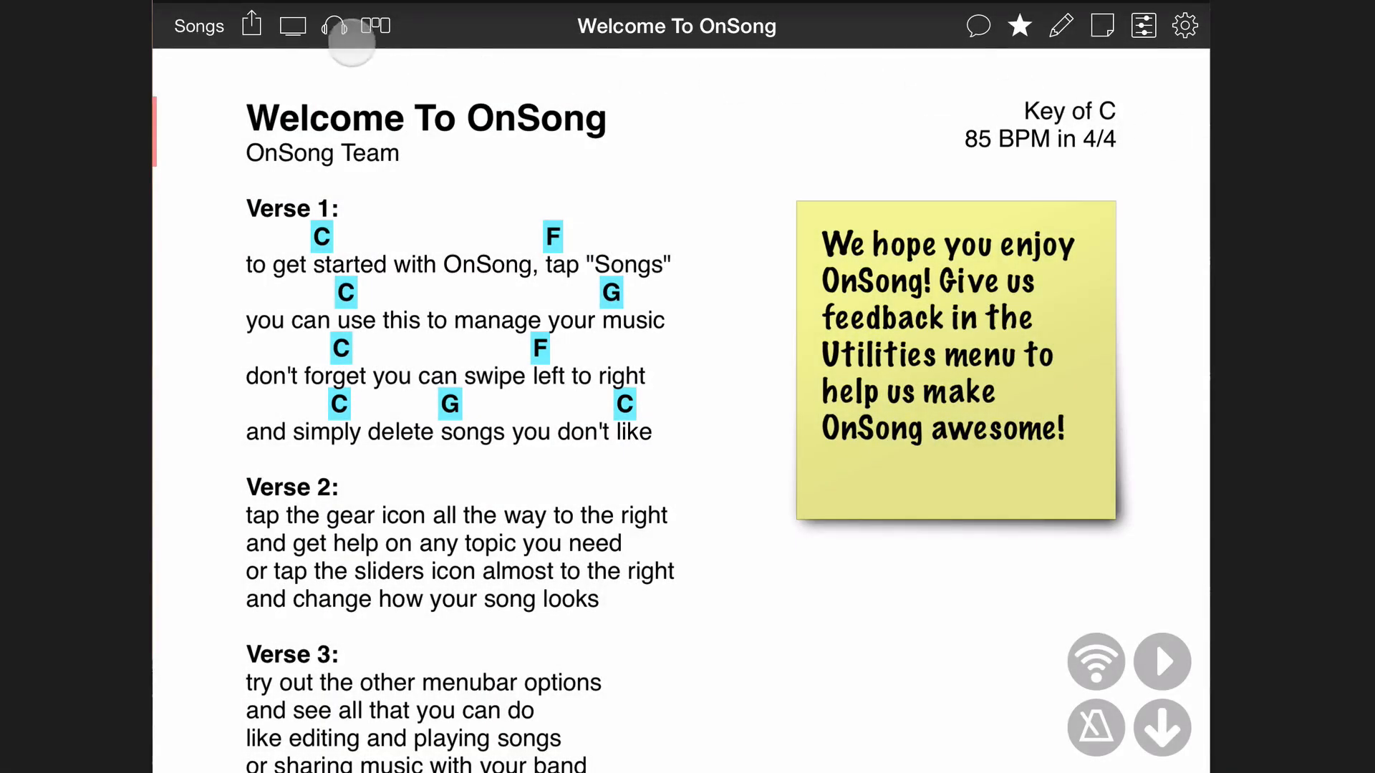
pyautogui.click(334, 26)
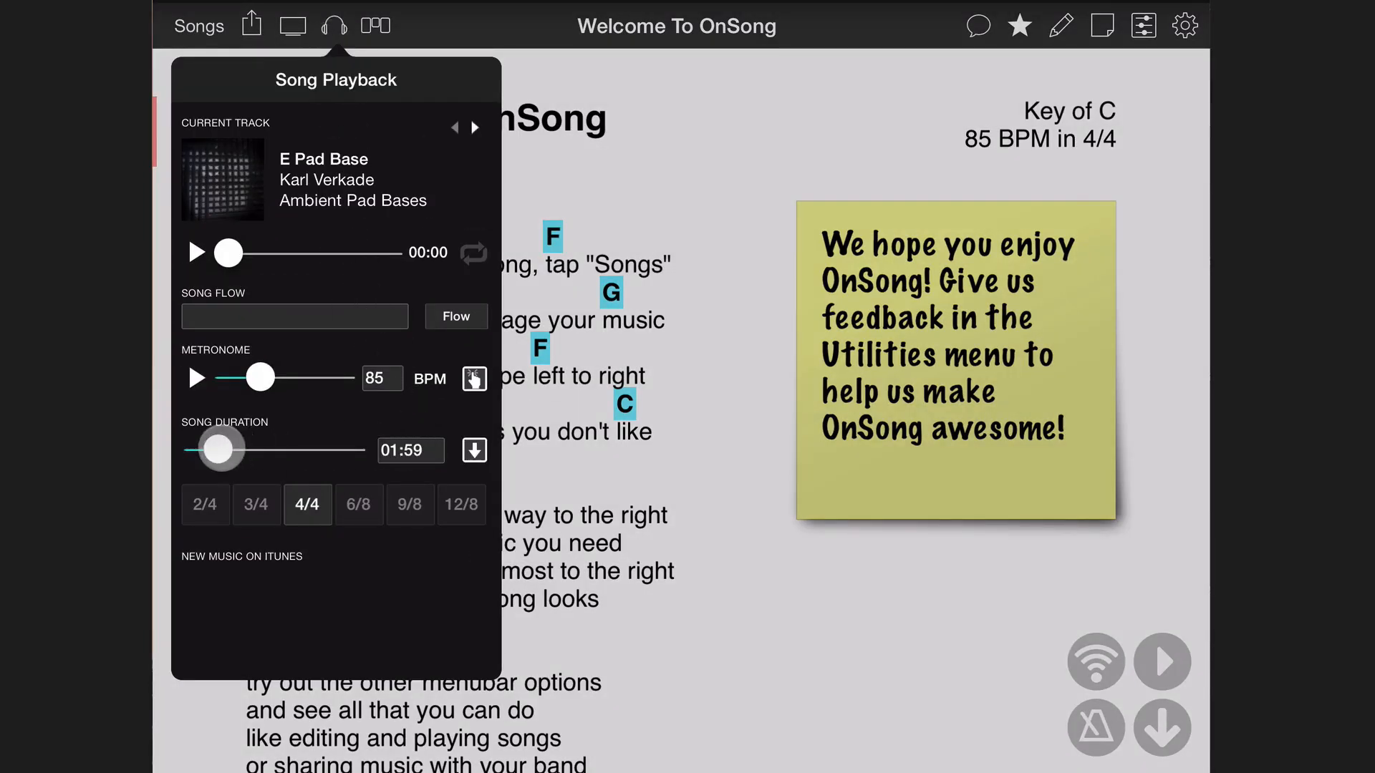
pyautogui.moveTo(219, 450); pyautogui.dragTo(275, 456)
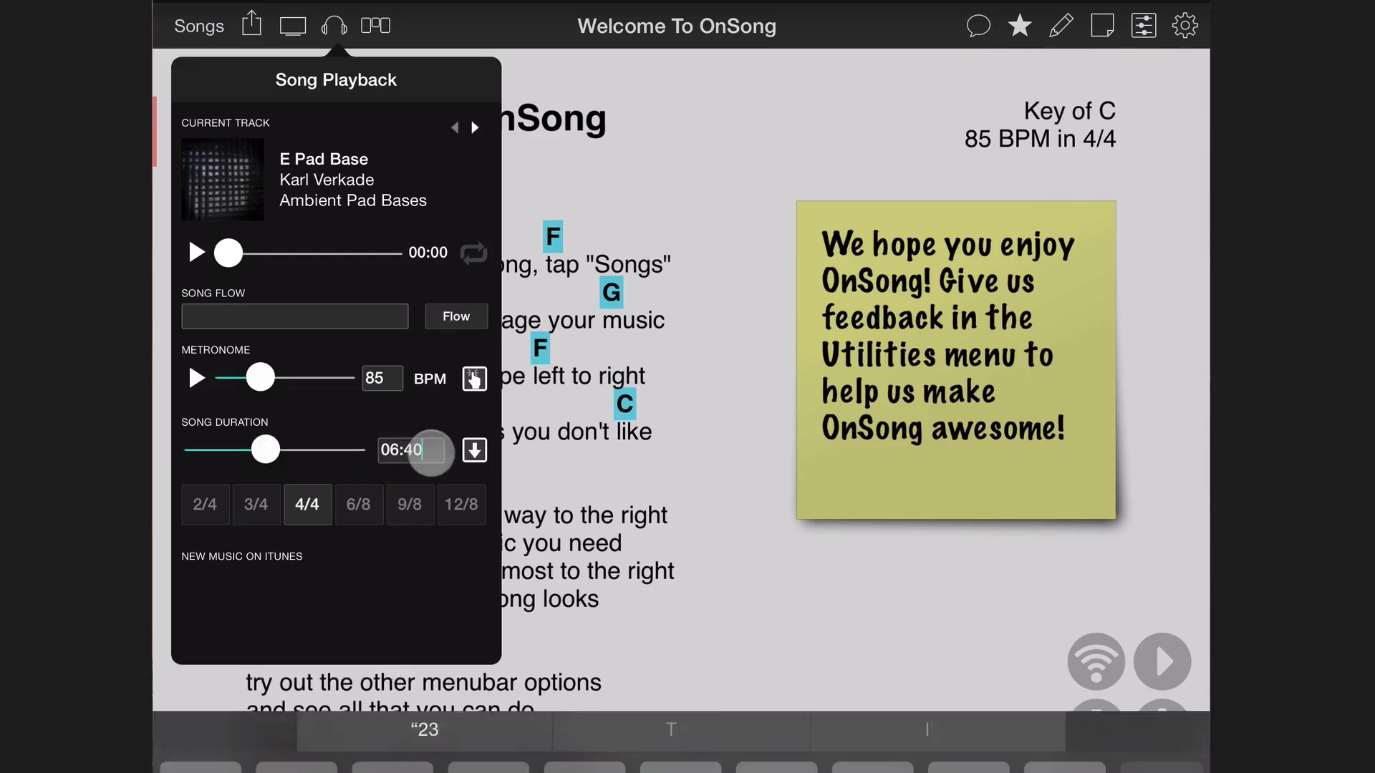
pyautogui.click(402, 449)
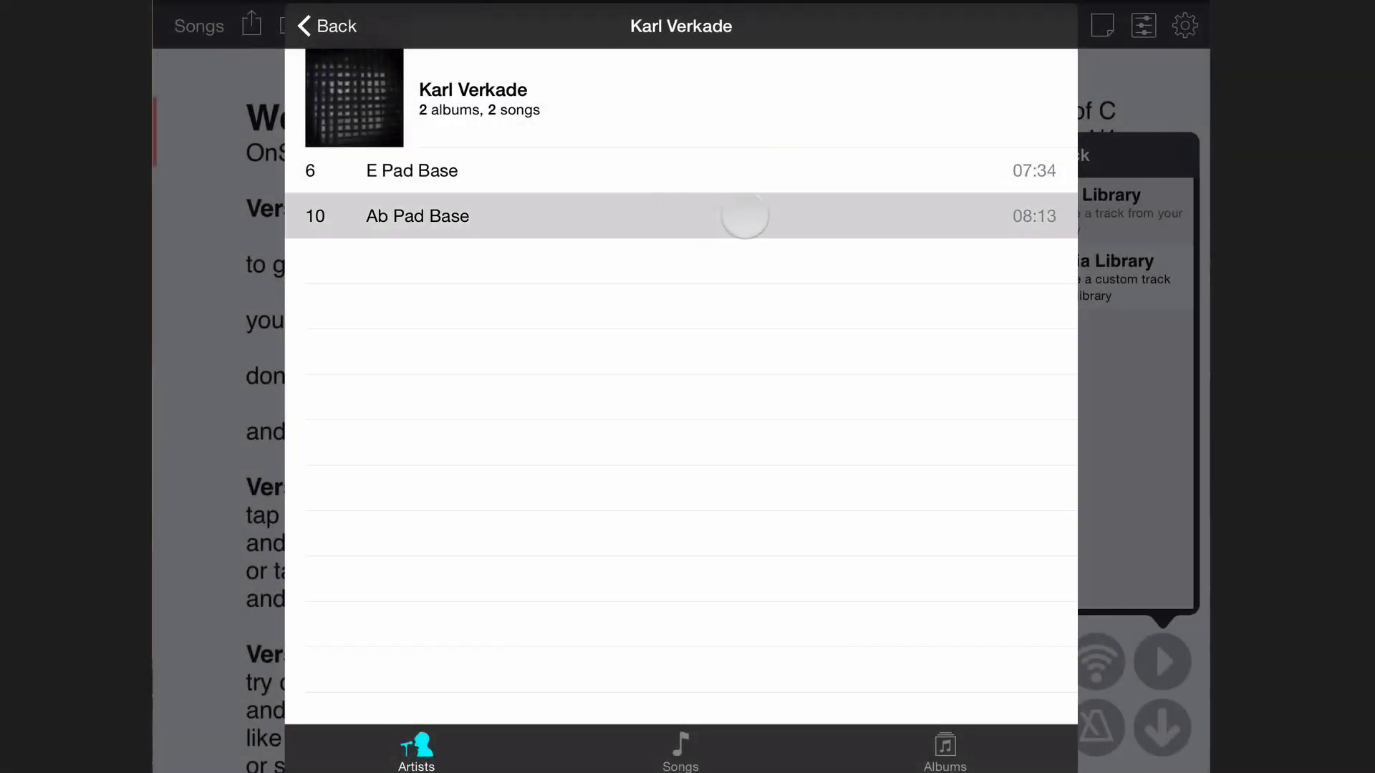
# Choose Ab Pad Base as the backing track and adopt its tempo and duration.
pyautogui.click(417, 216)
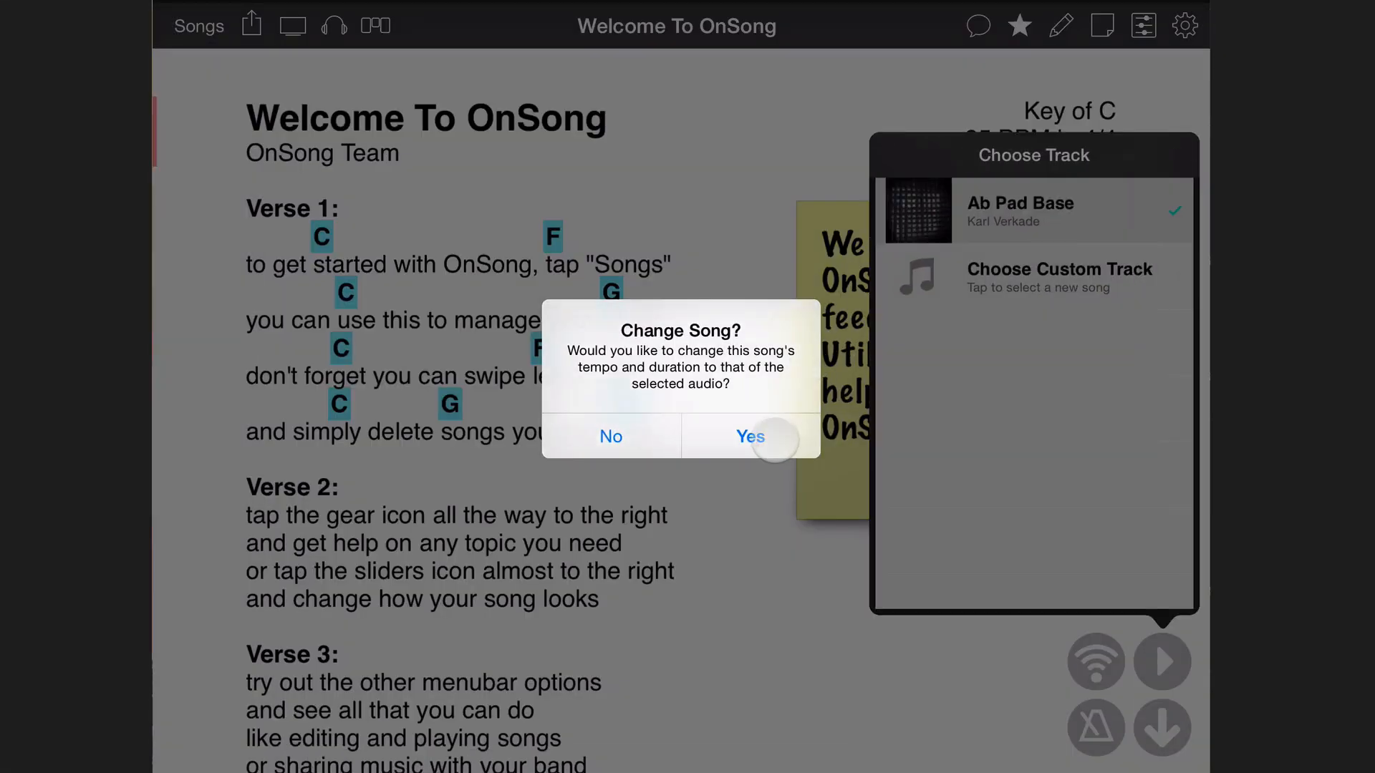
pyautogui.click(750, 436)
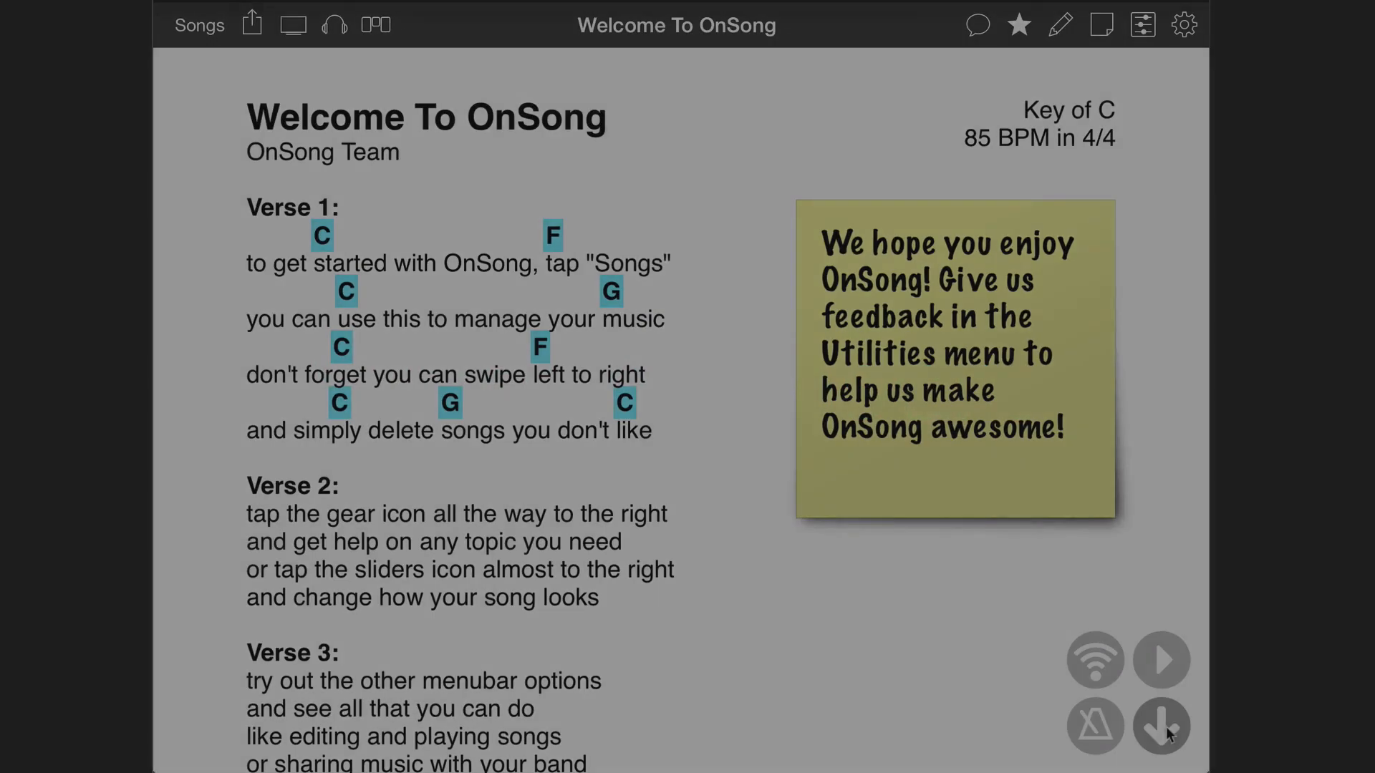
pyautogui.click(1161, 659)
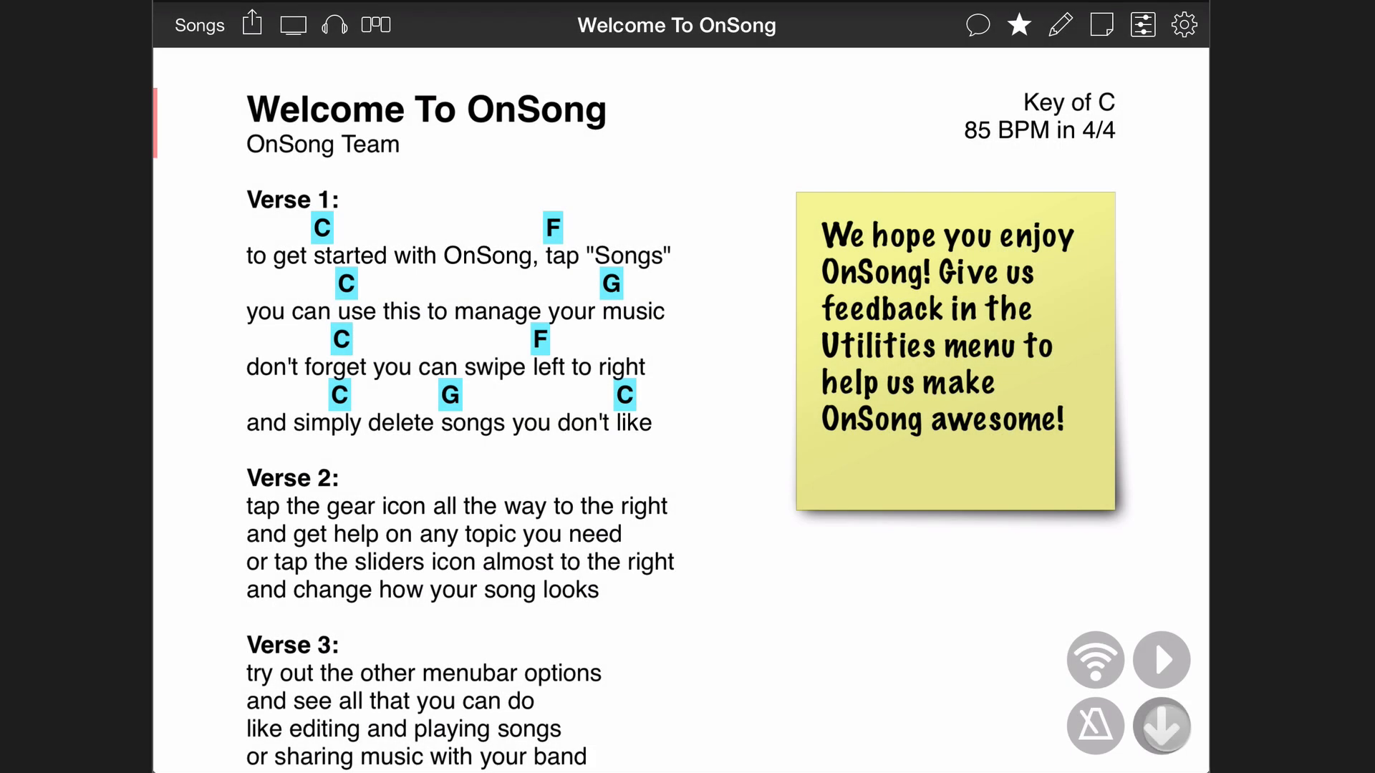
# Record section changes, scrolling and zoom steps in the Timeline tab, then stop recording.
pyautogui.click(1161, 726)
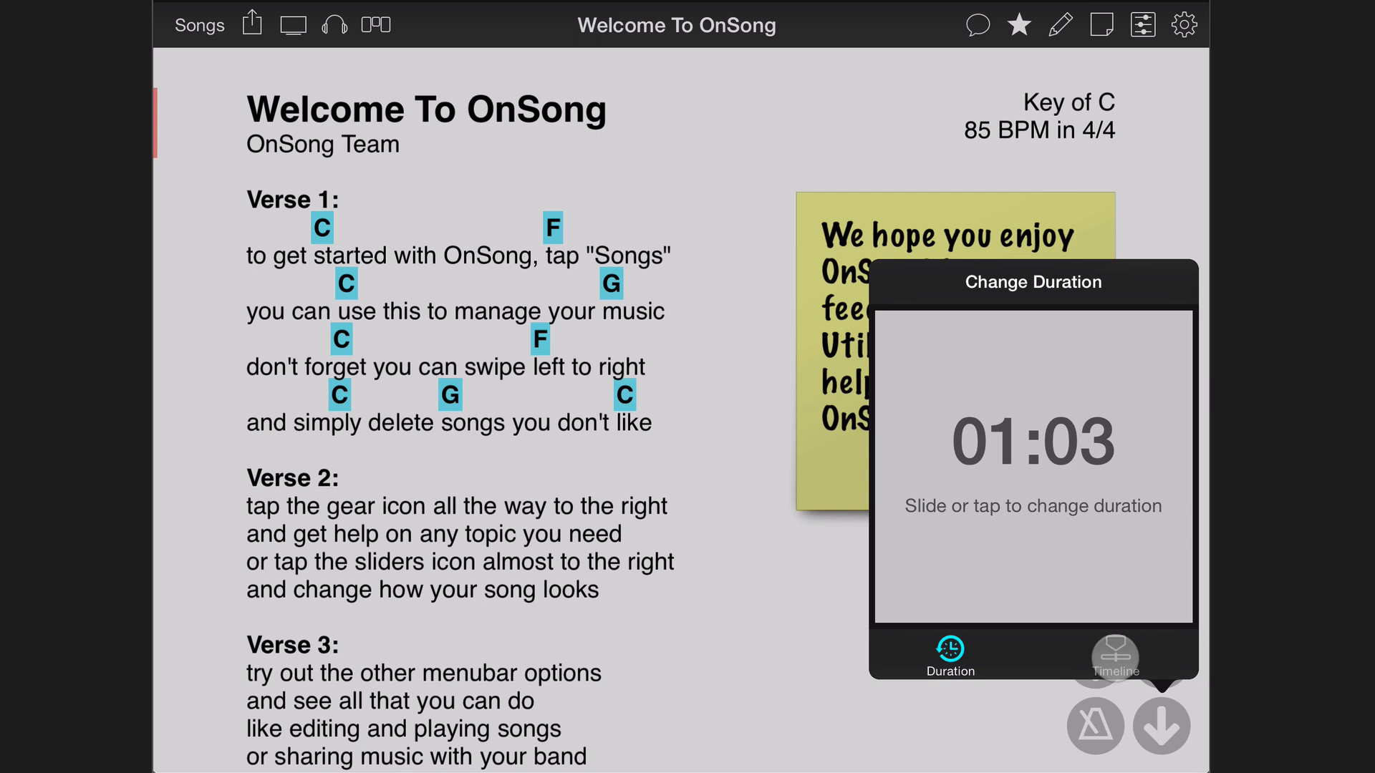
pyautogui.click(1114, 653)
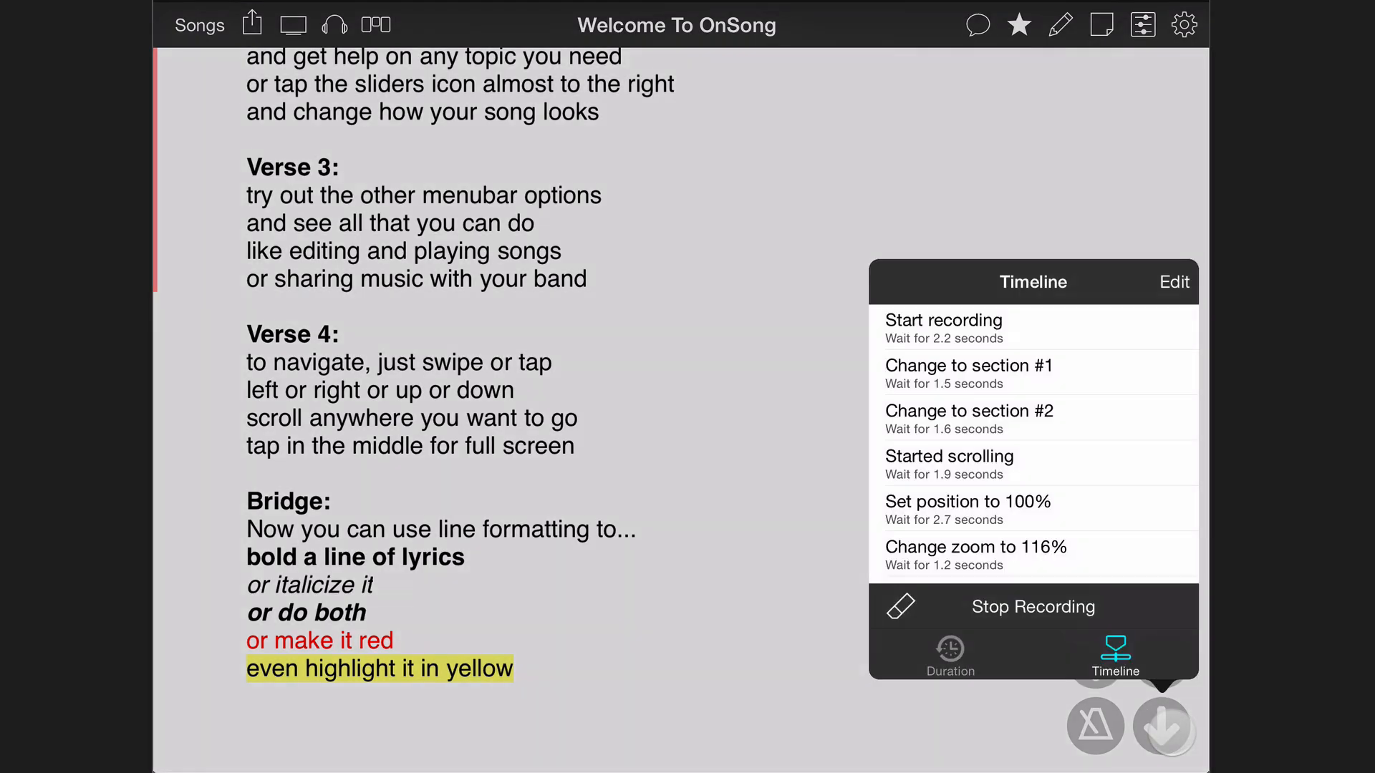
pyautogui.click(1033, 606)
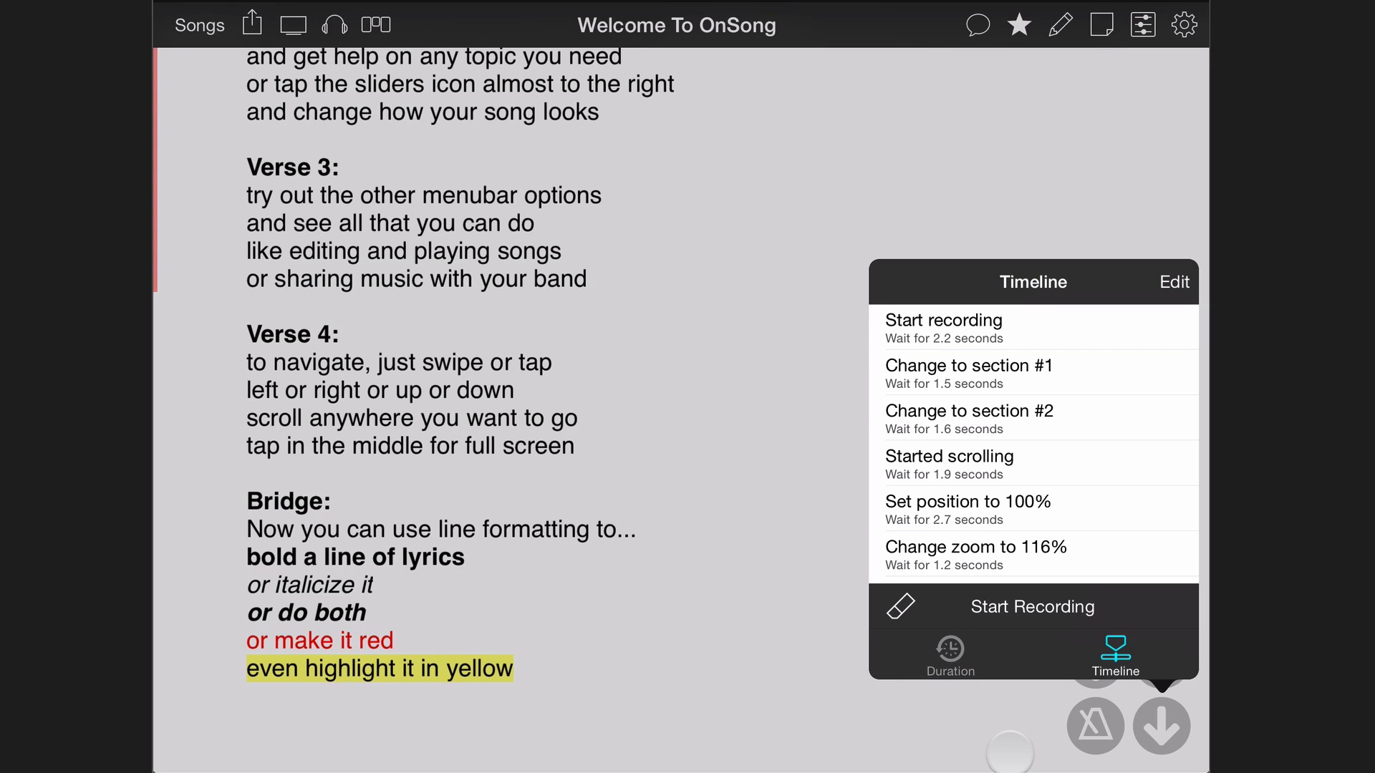
pyautogui.scroll(-3)
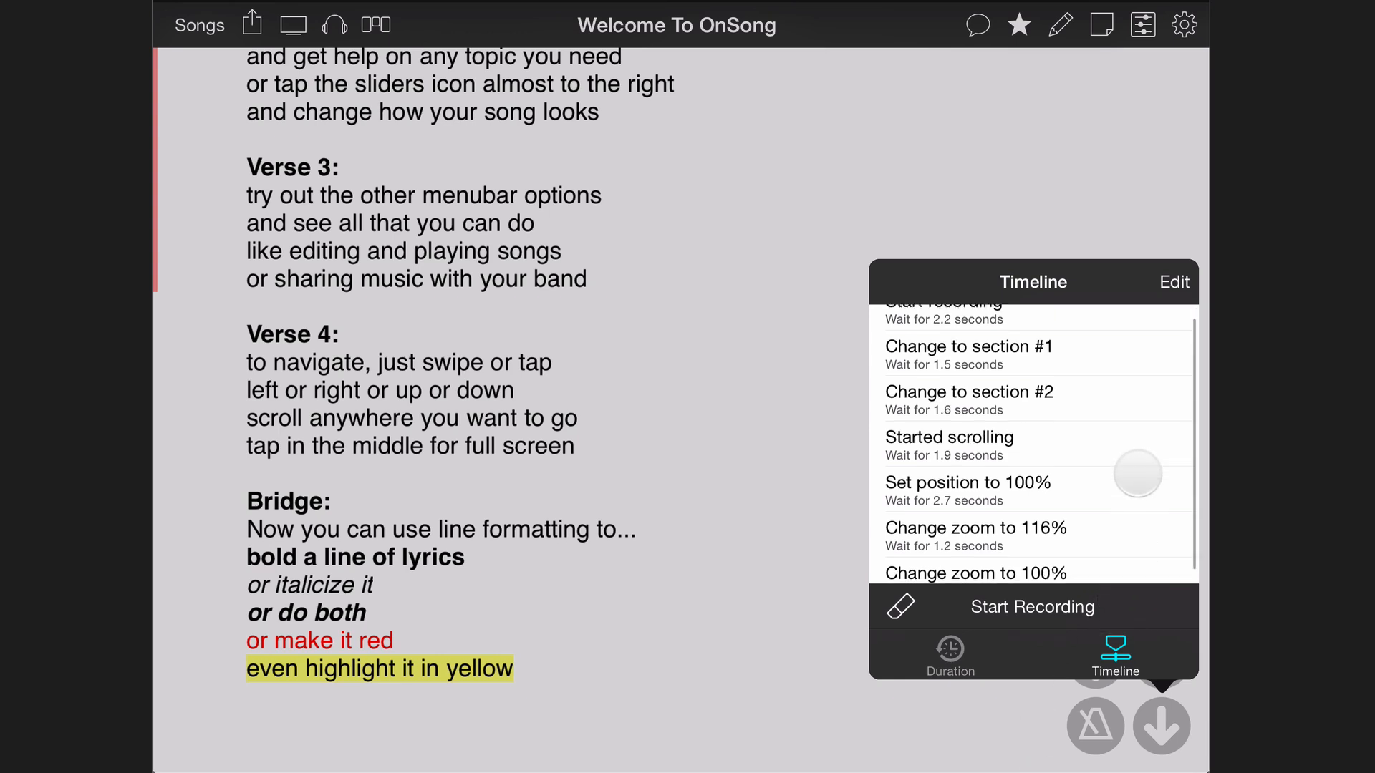
pyautogui.scroll(-3)
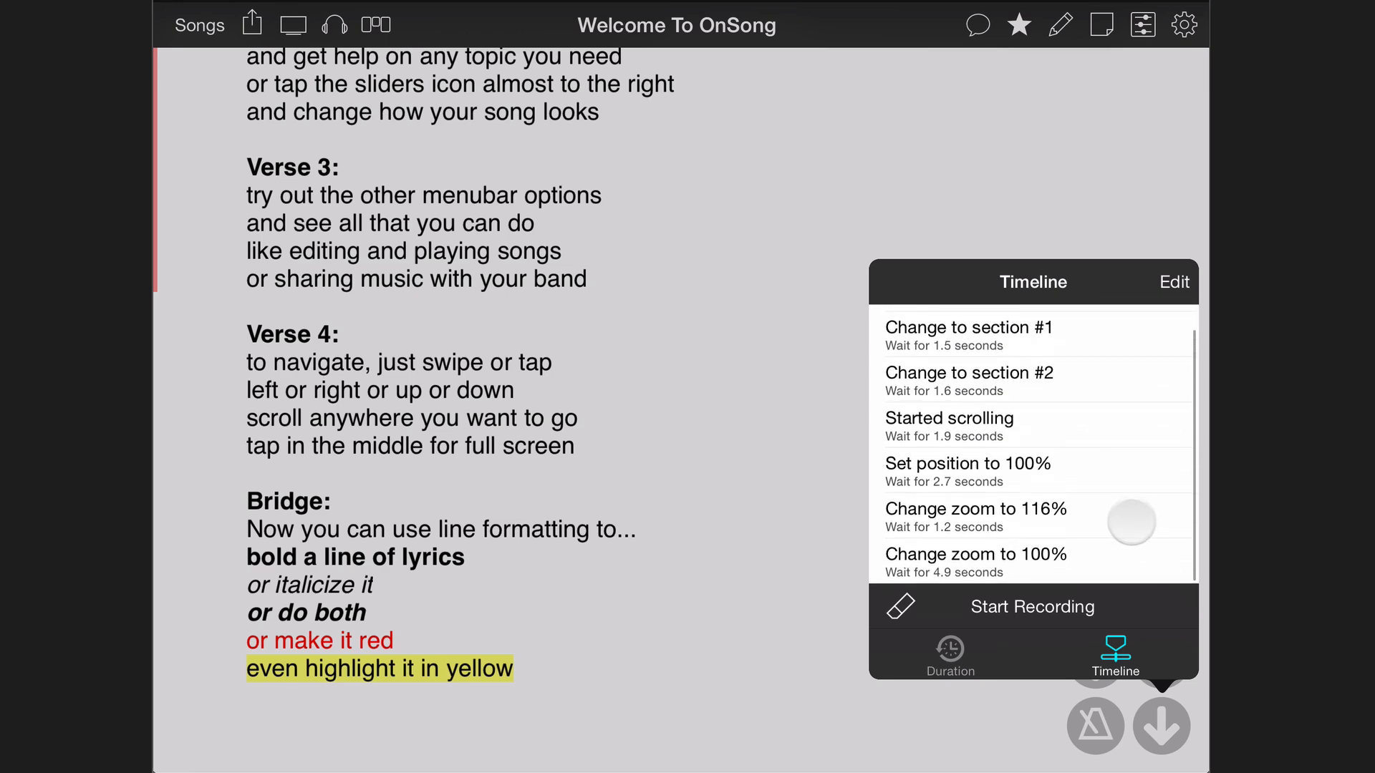
pyautogui.click(1114, 653)
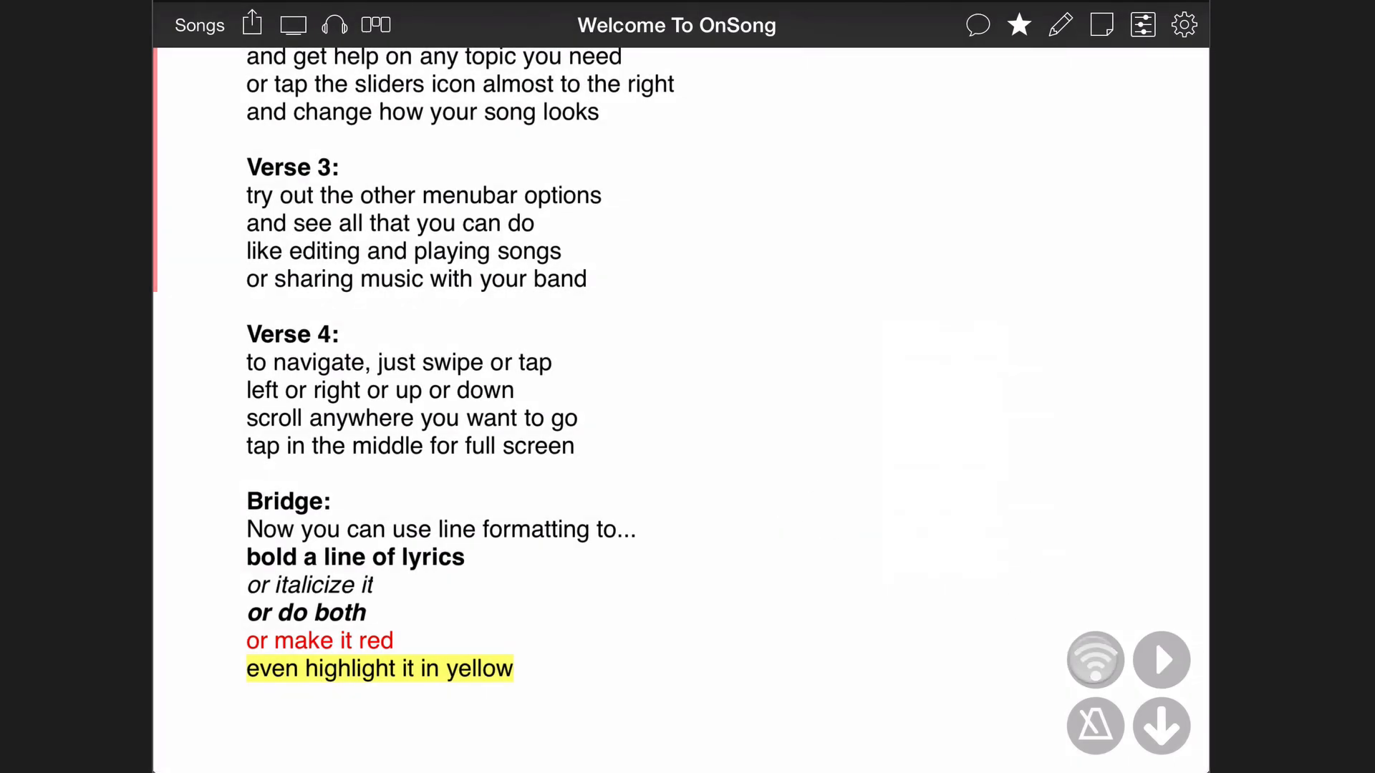
# Reopen the Timeline popover, now showing longer waits such as 3.5 seconds at the start.
pyautogui.click(1161, 659)
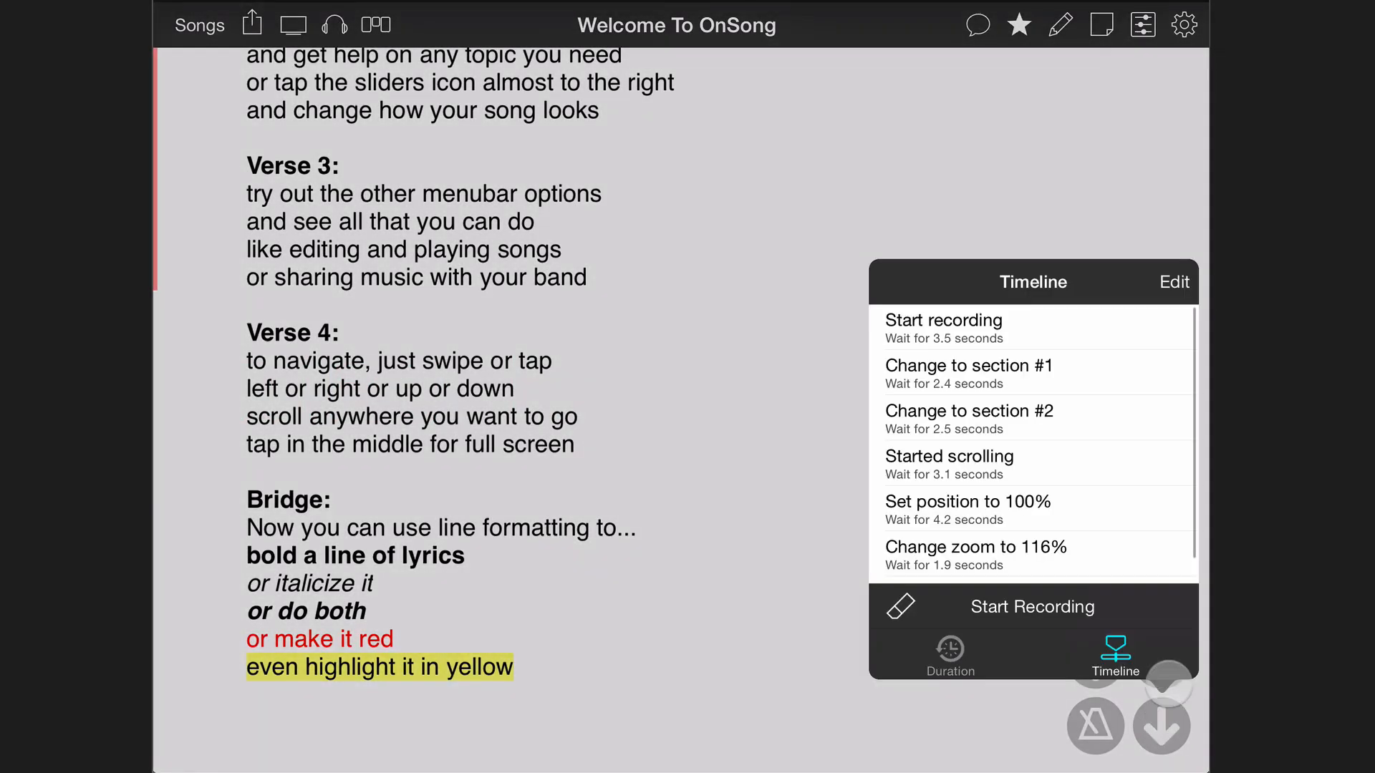
# Reorder the timeline so 'Change to section #2' comes before section #1.
pyautogui.click(1173, 283)
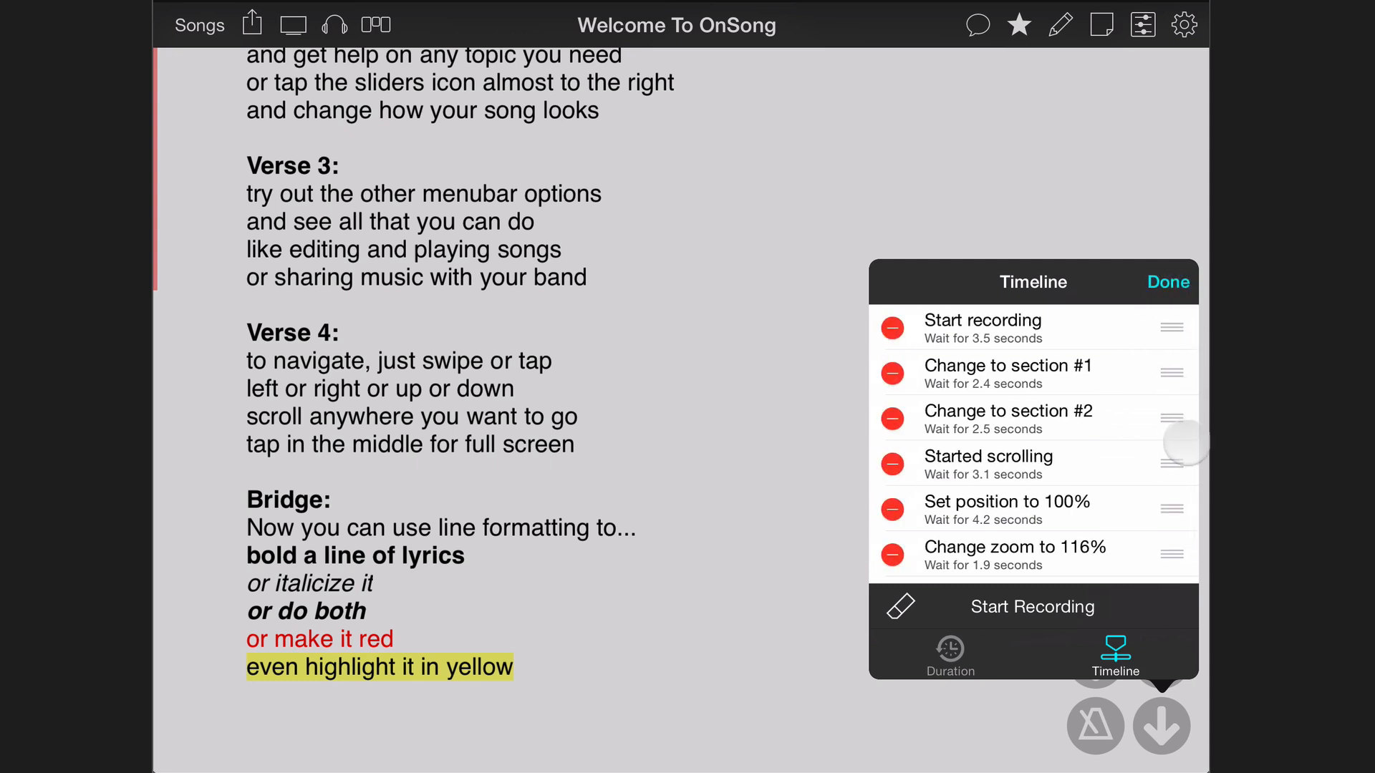
pyautogui.moveTo(1171, 372); pyautogui.dragTo(1172, 418)
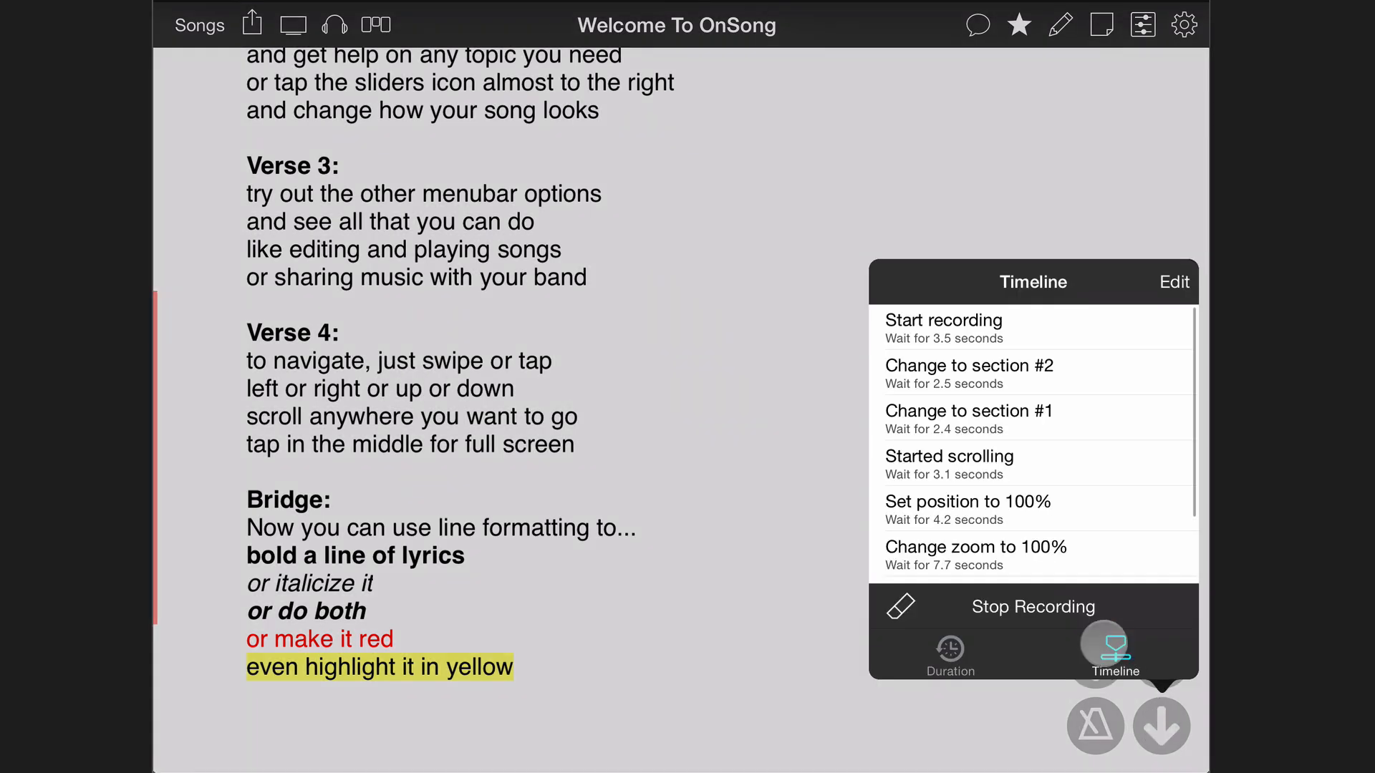
pyautogui.click(1033, 606)
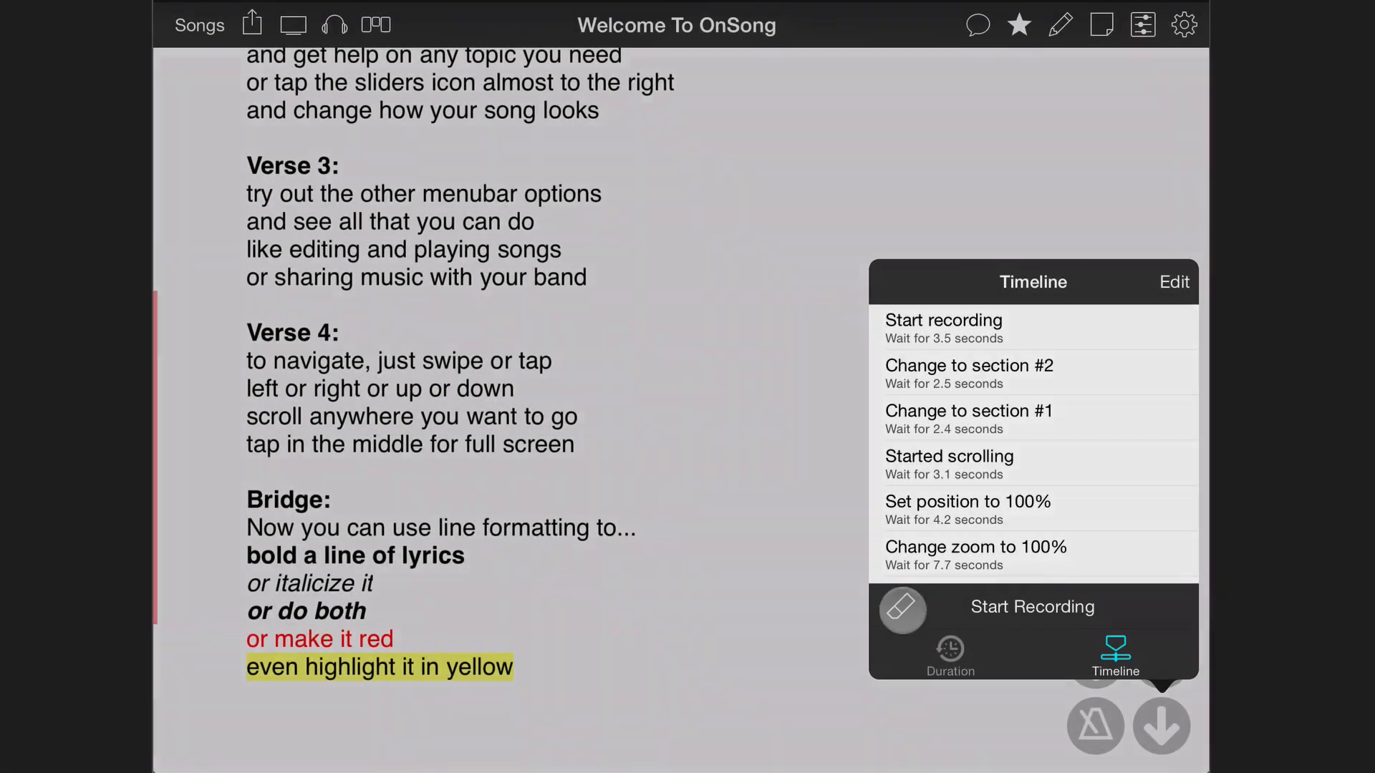
# Erase all timeline events and return to the Welcome To OnSong chart.
pyautogui.click(901, 609)
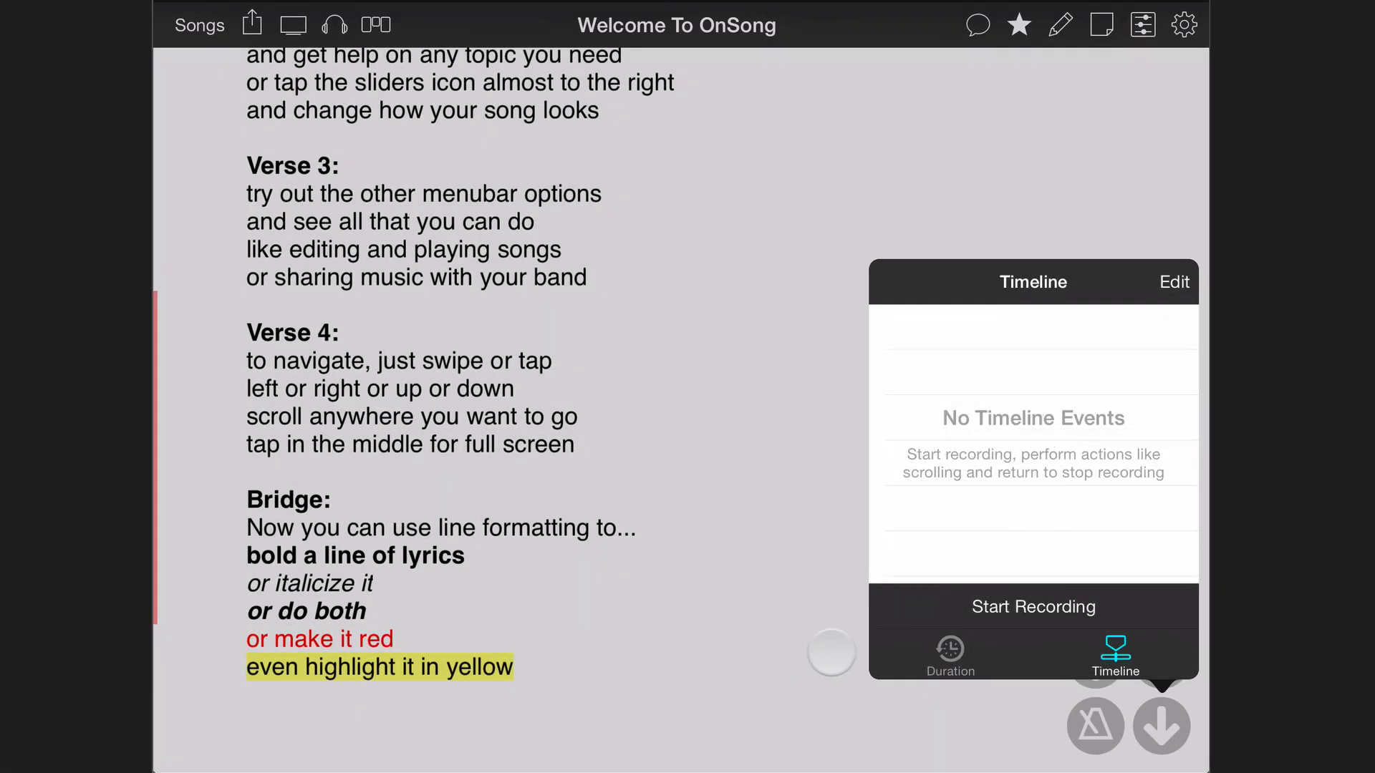
pyautogui.click(1032, 606)
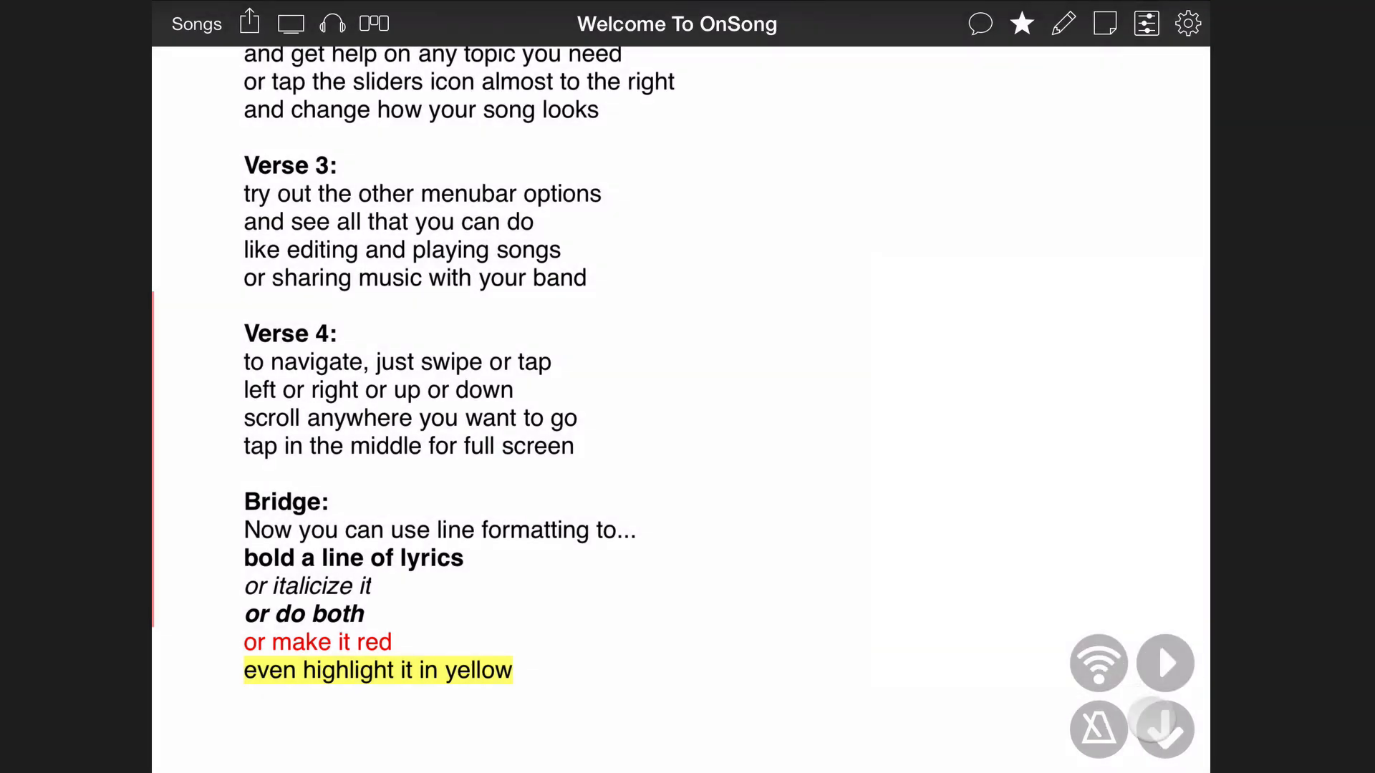
# Bring up the Change Duration panel showing 08:13, then dismiss it.
pyautogui.click(1165, 664)
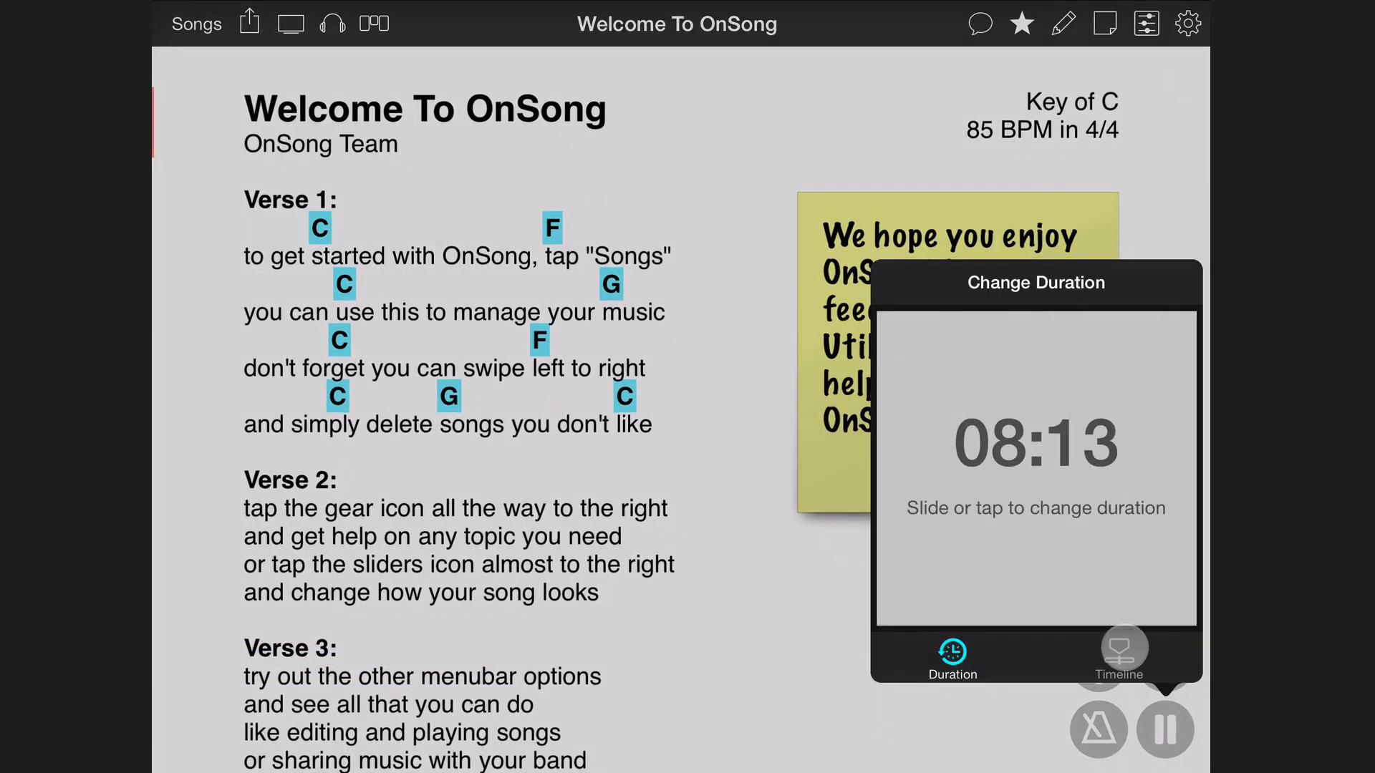
pyautogui.click(1118, 657)
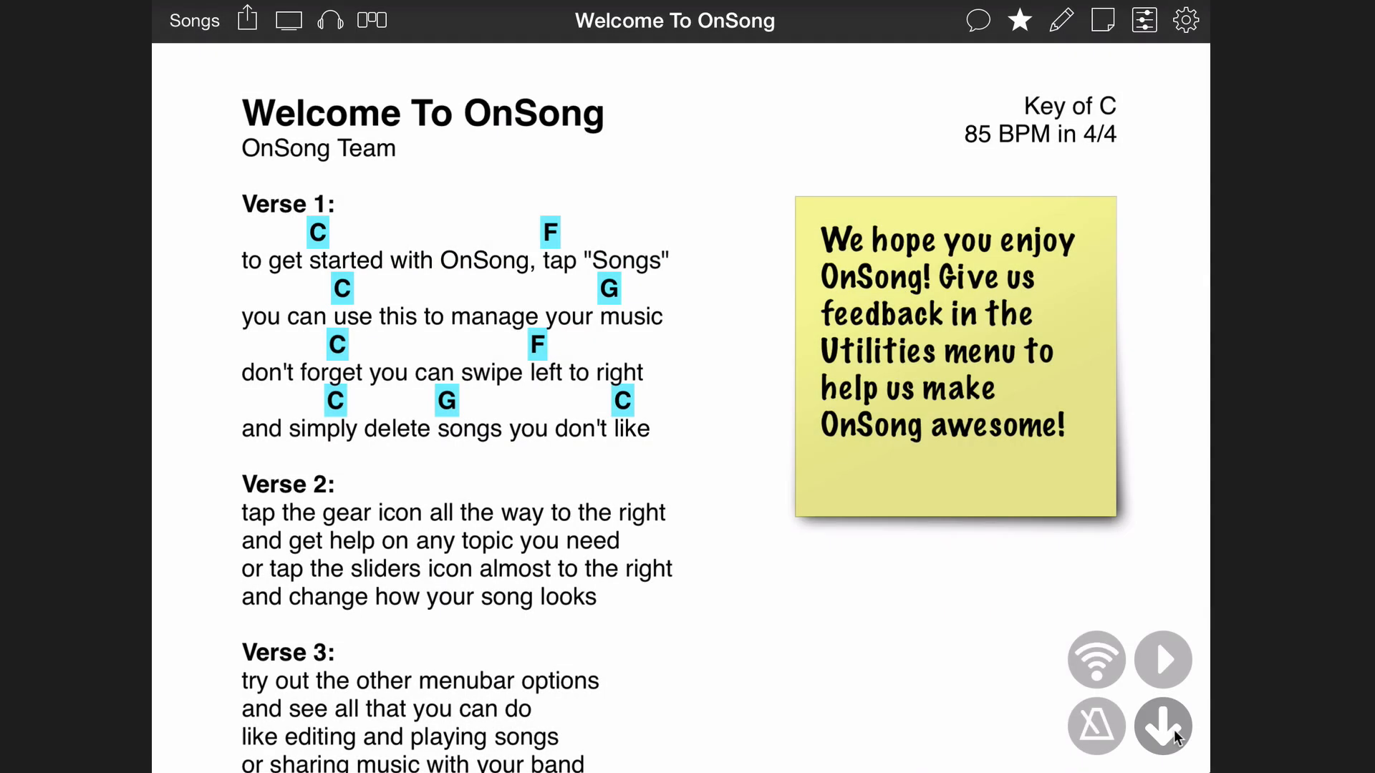
# Review the recorded Timeline events, then start playback so the chart navigates automatically.
pyautogui.click(1164, 726)
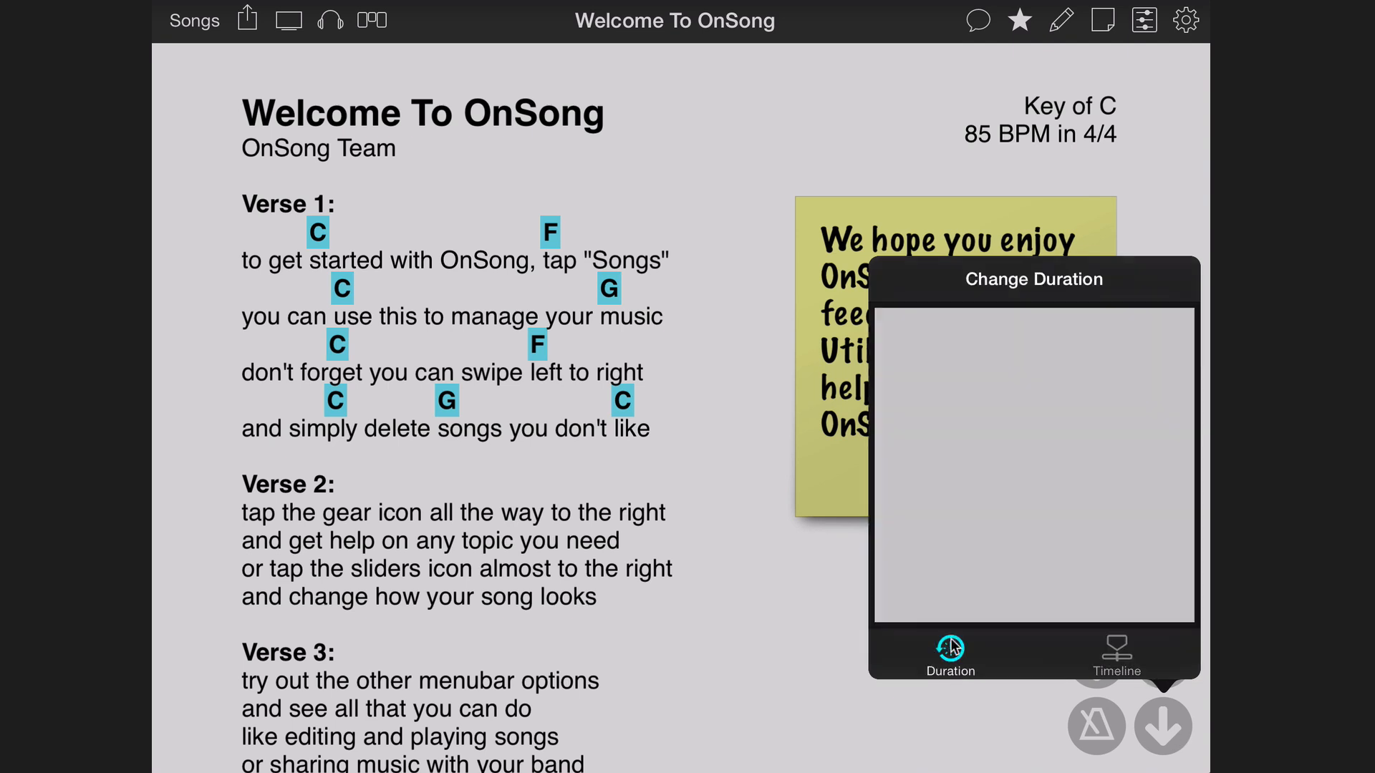
pyautogui.click(950, 648)
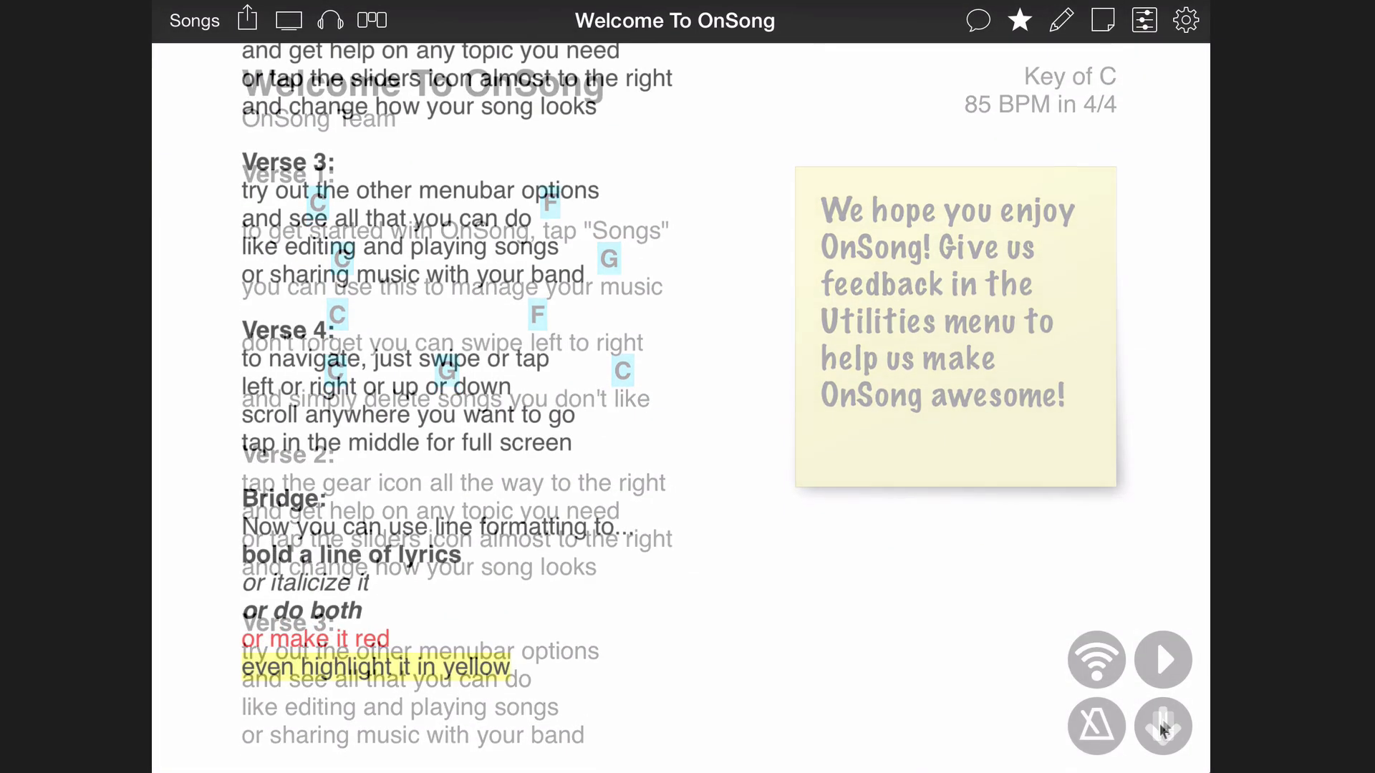
pyautogui.click(1164, 726)
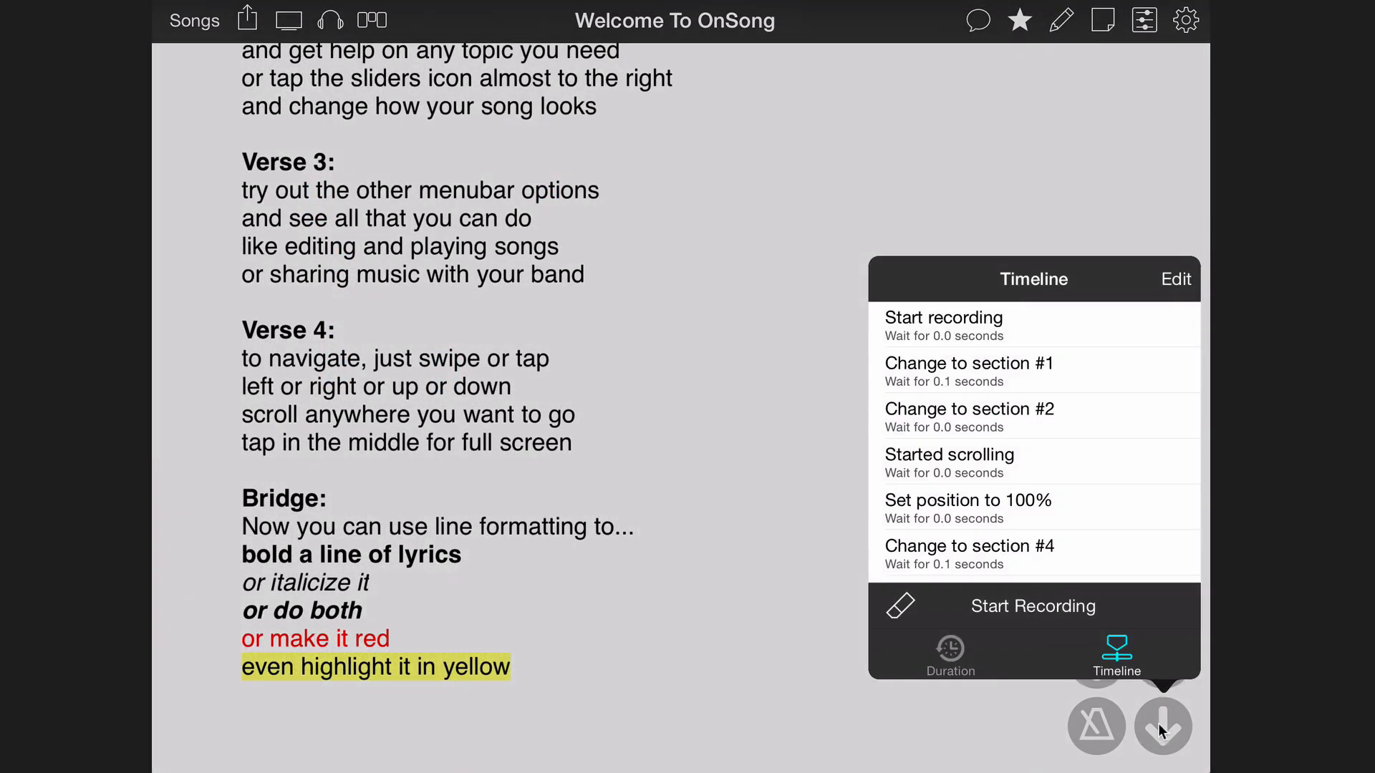
pyautogui.click(950, 653)
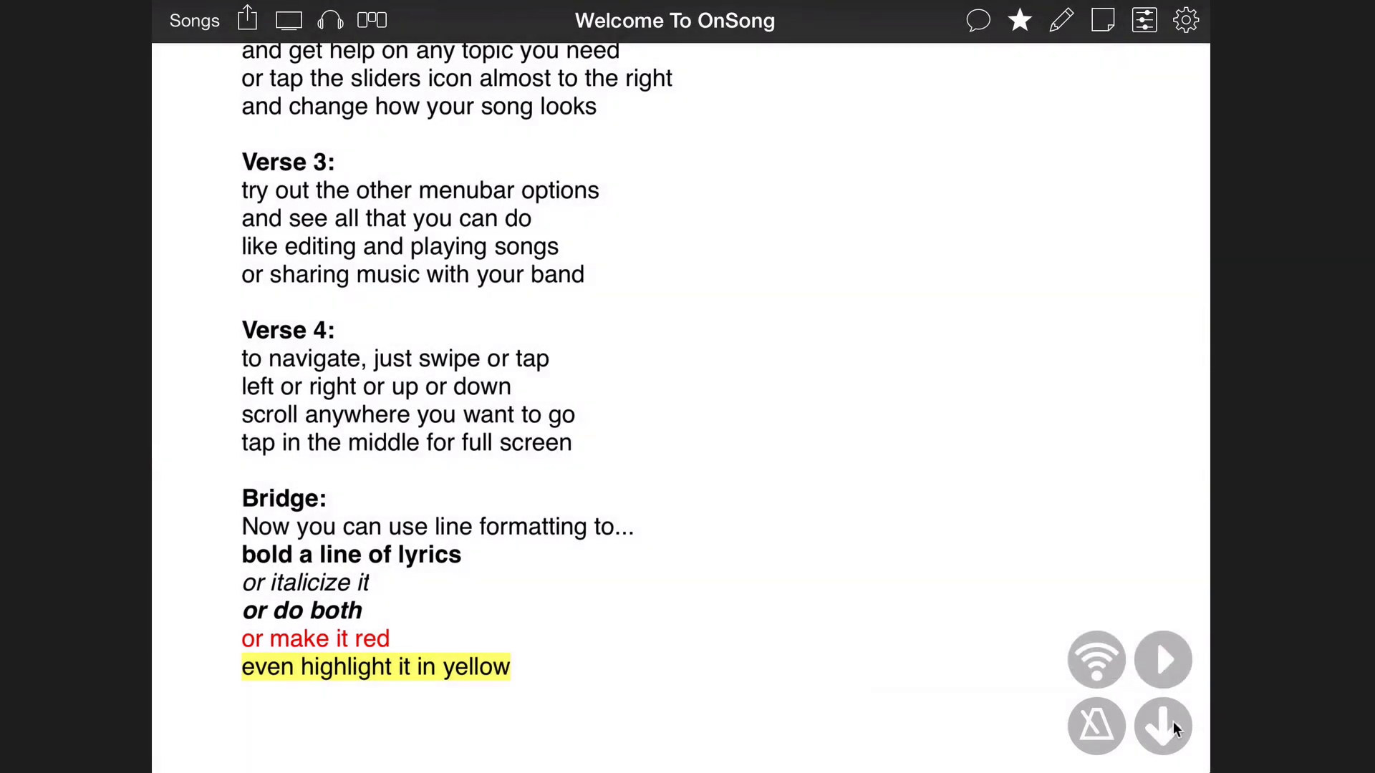
pyautogui.click(1163, 660)
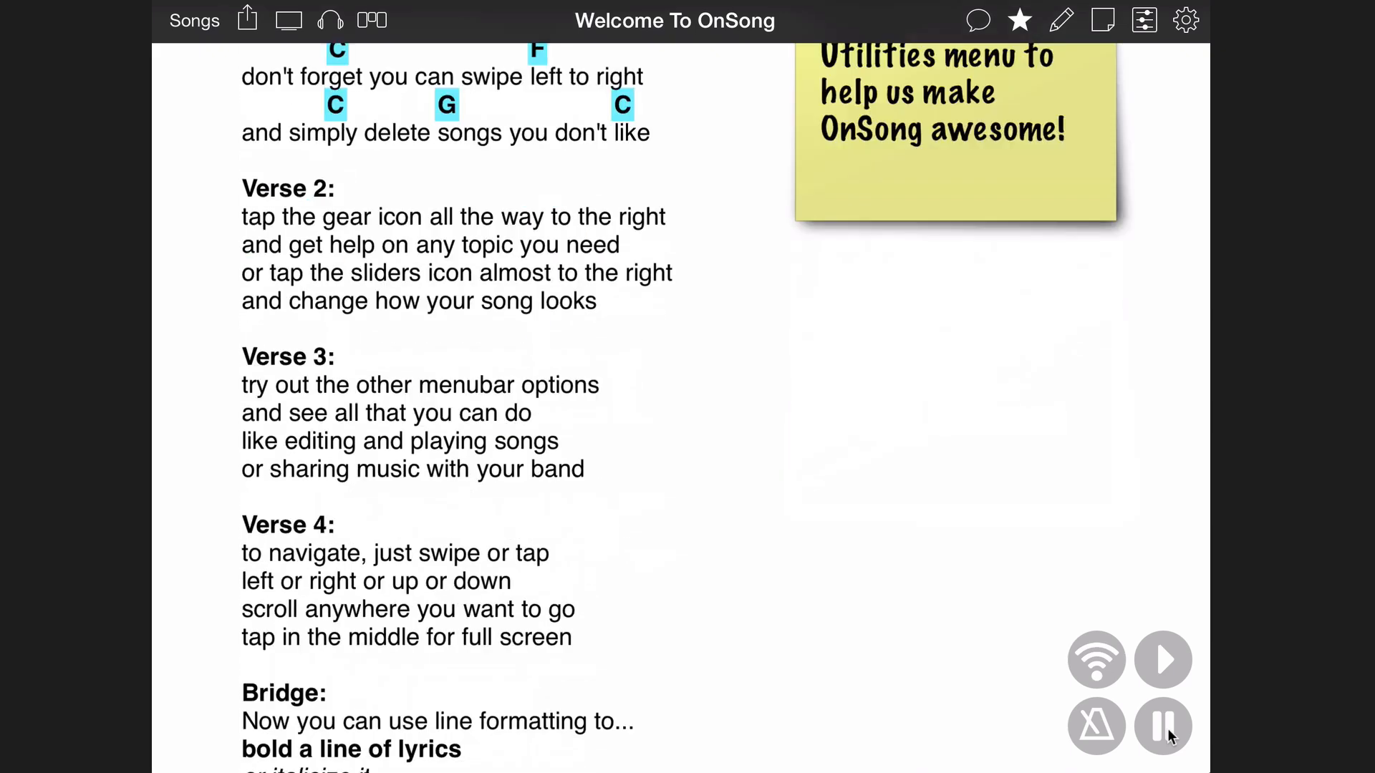